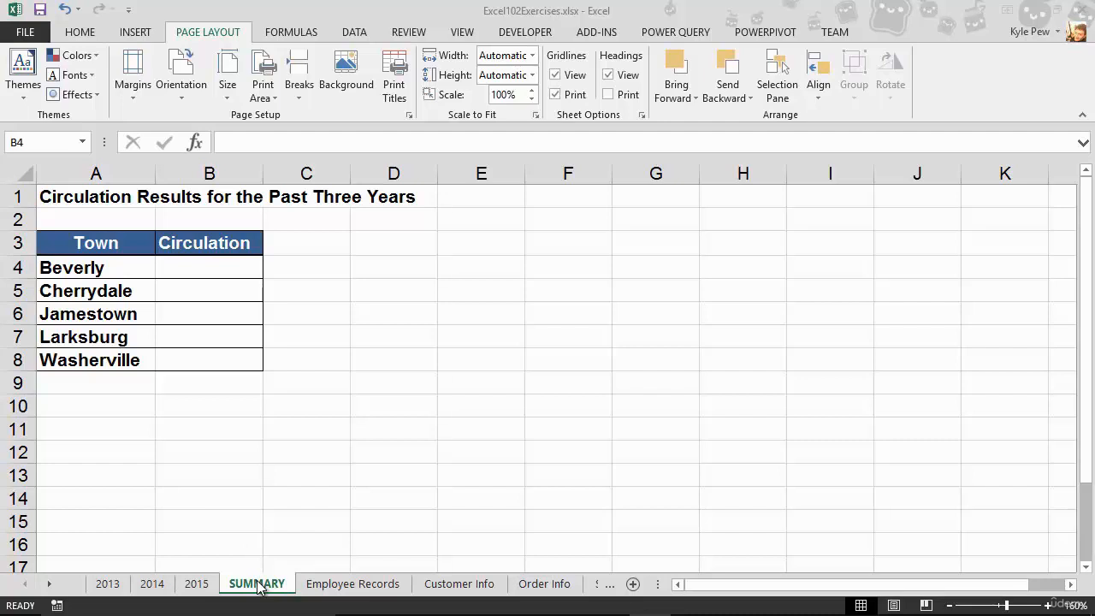
mouse_move(236, 387)
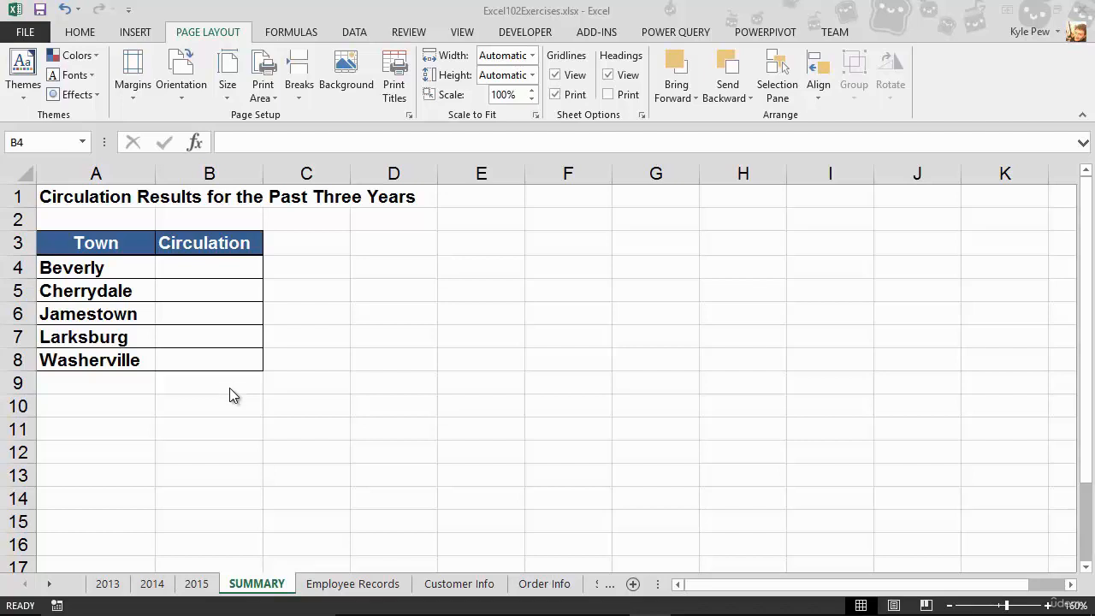
mouse_move(145, 589)
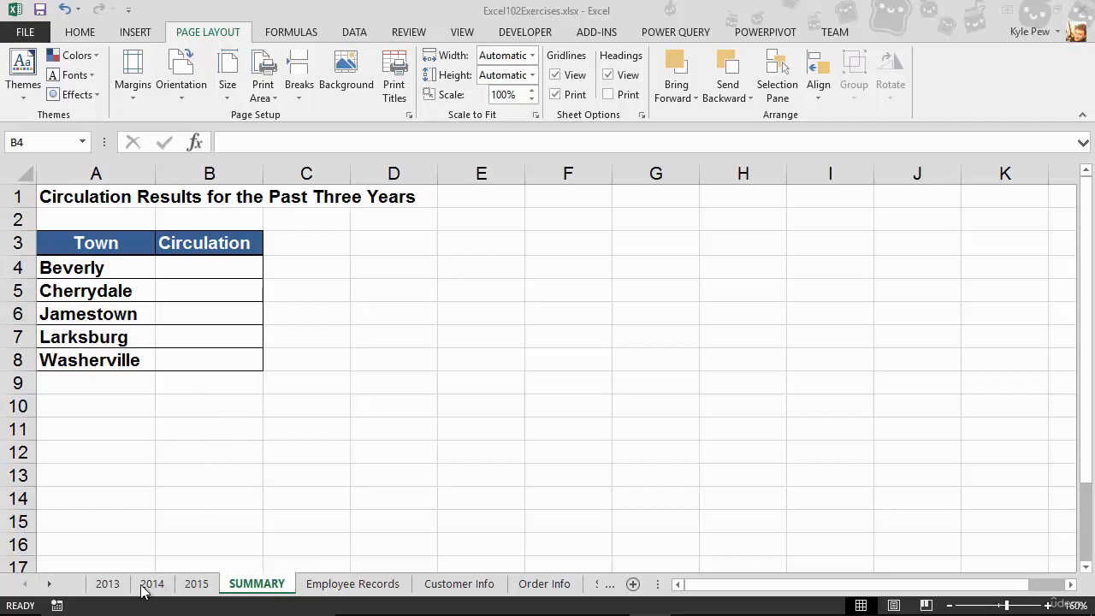
Step: Review the per-town circulation figures on the 2013, 2014 and 2015 sheets in turn
left_click(209, 267)
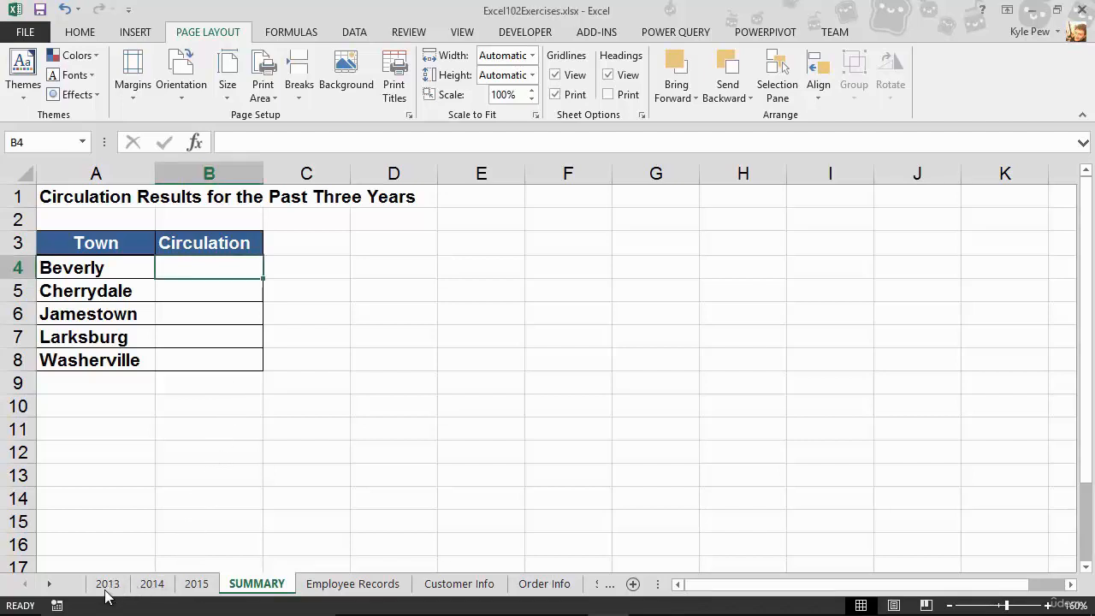
left_click(106, 584)
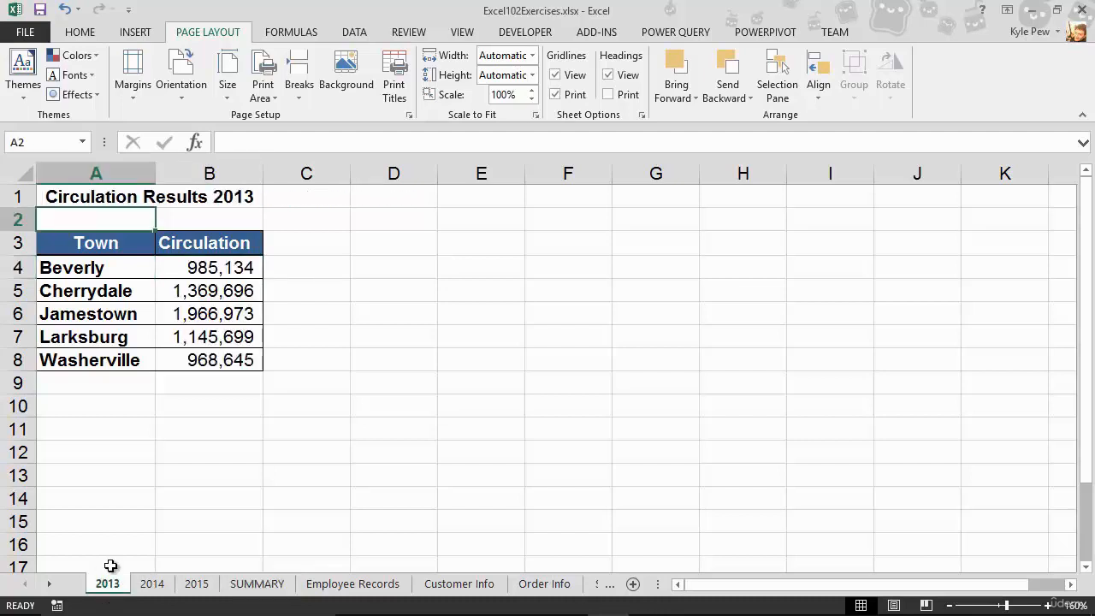
mouse_move(183, 277)
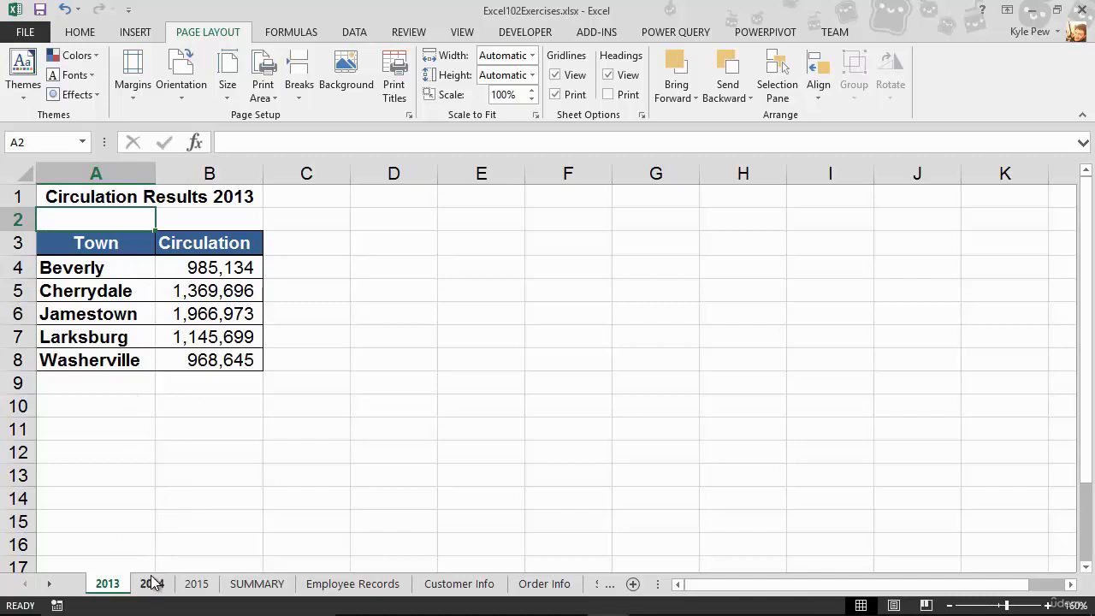
left_click(151, 583)
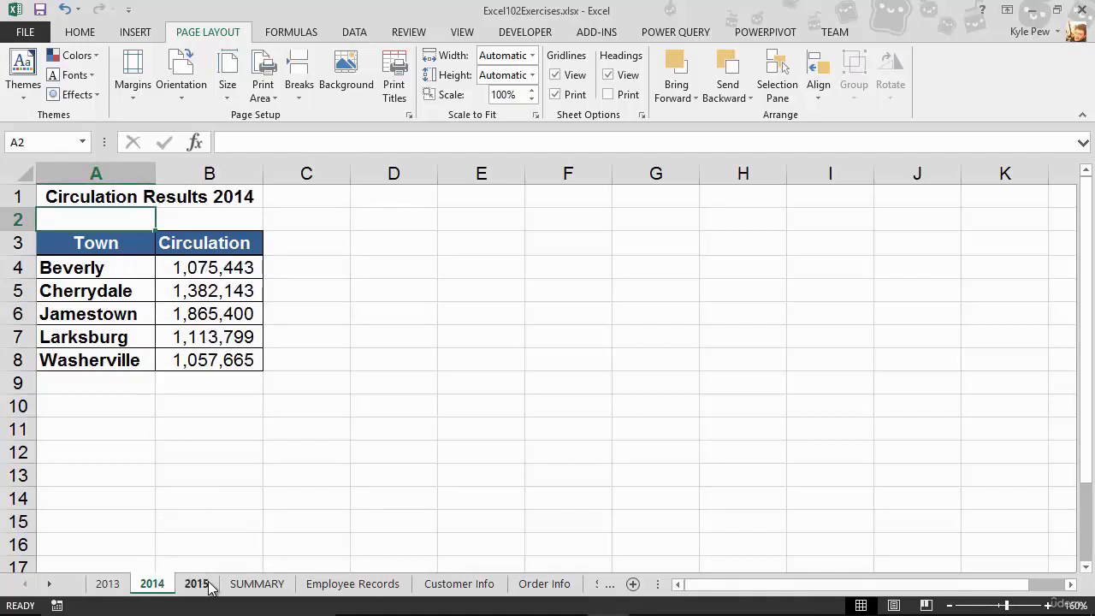
left_click(195, 584)
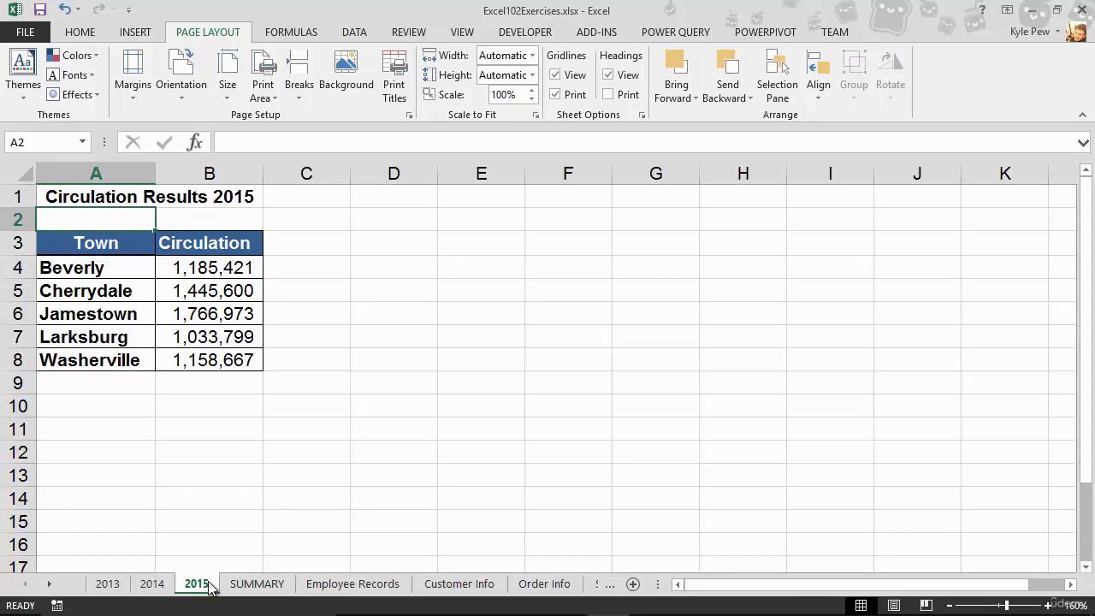
mouse_move(257, 584)
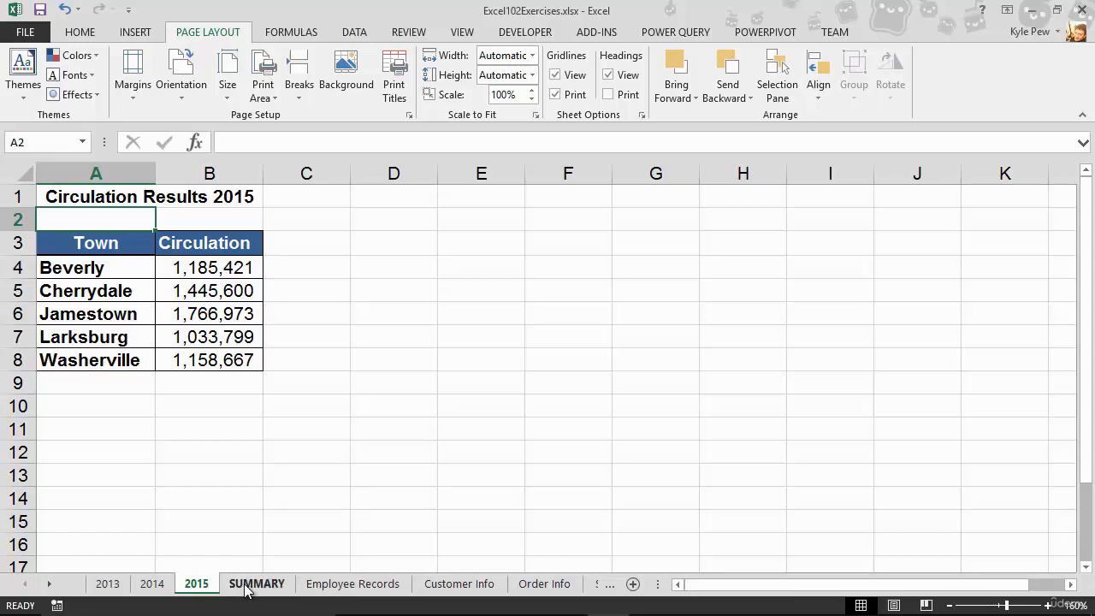
Step: Return to the SUMMARY sheet where Beverly's circulation total in B4 is still empty
left_click(257, 583)
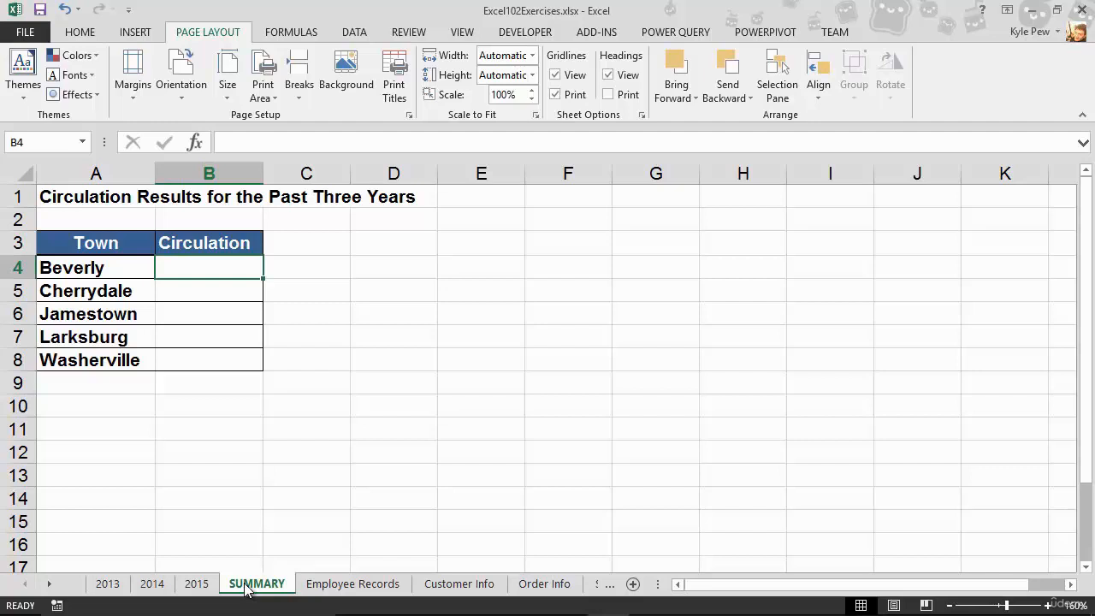
mouse_move(186, 411)
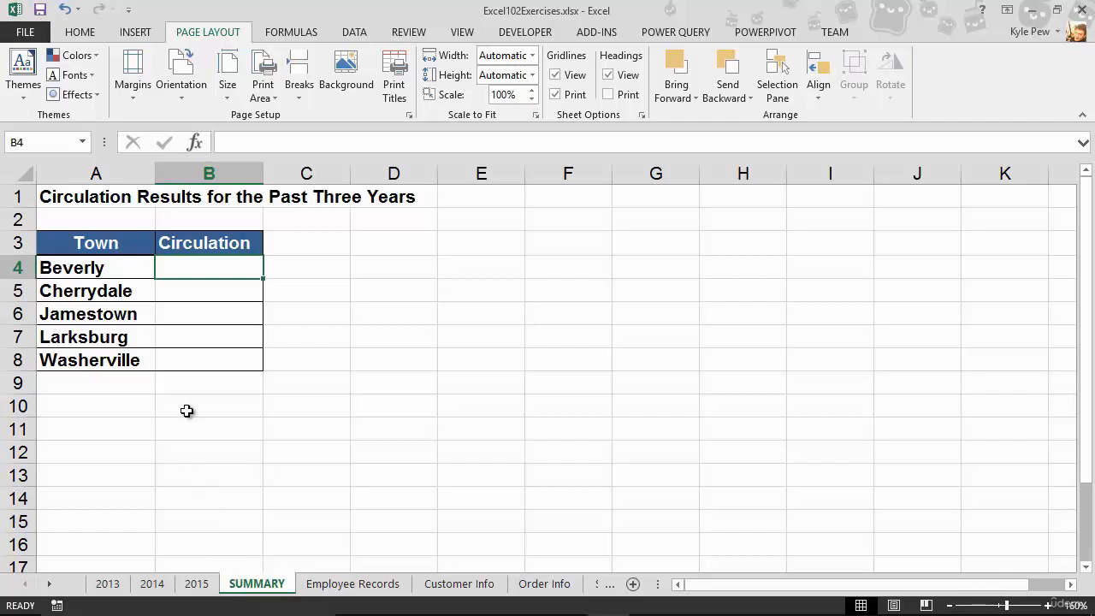
mouse_move(216, 267)
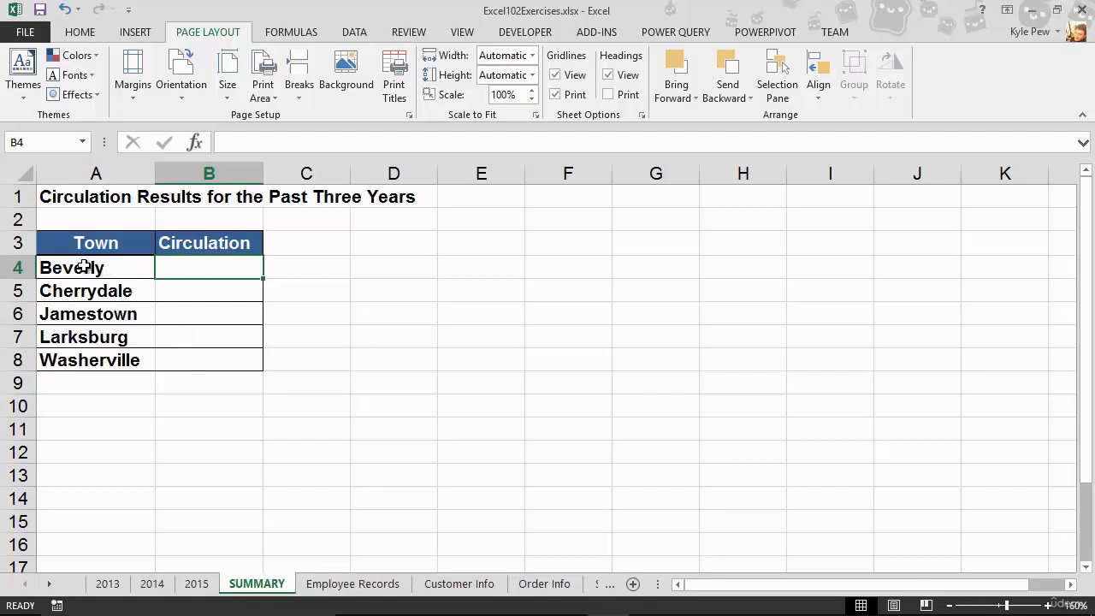
mouse_move(212, 271)
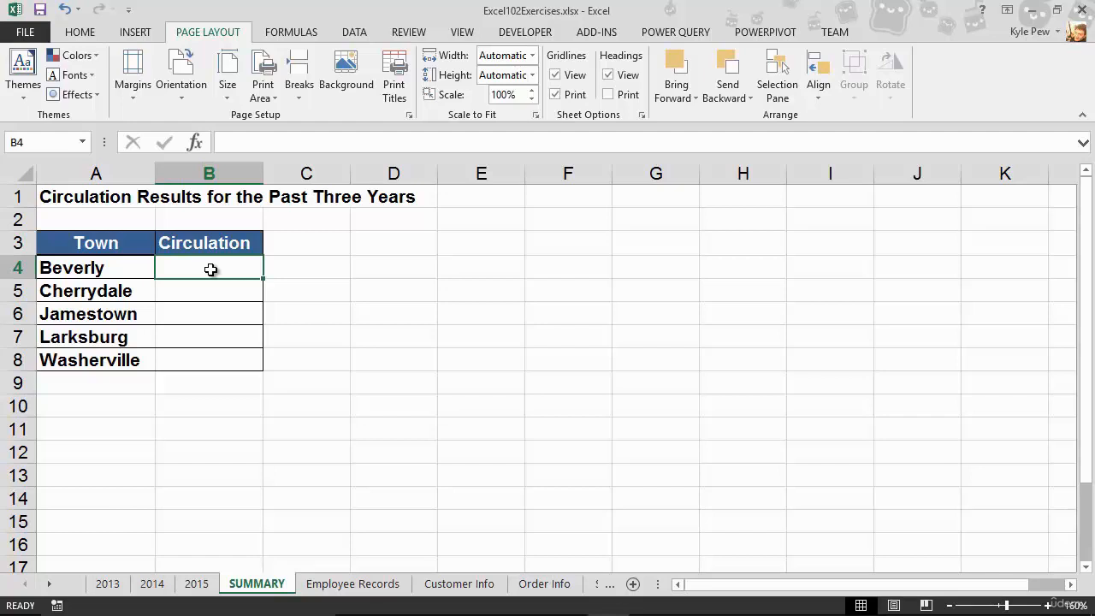
Step: Begin Beverly's total in B4 as ='2013'!B4+ referencing the 2013 figure
type("=")
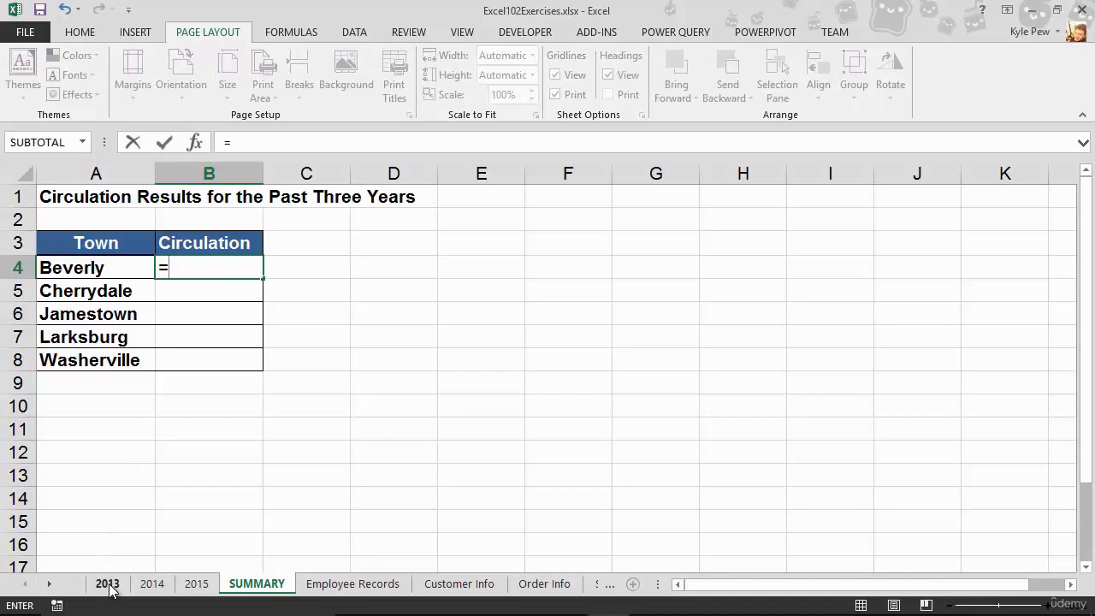
left_click(106, 584)
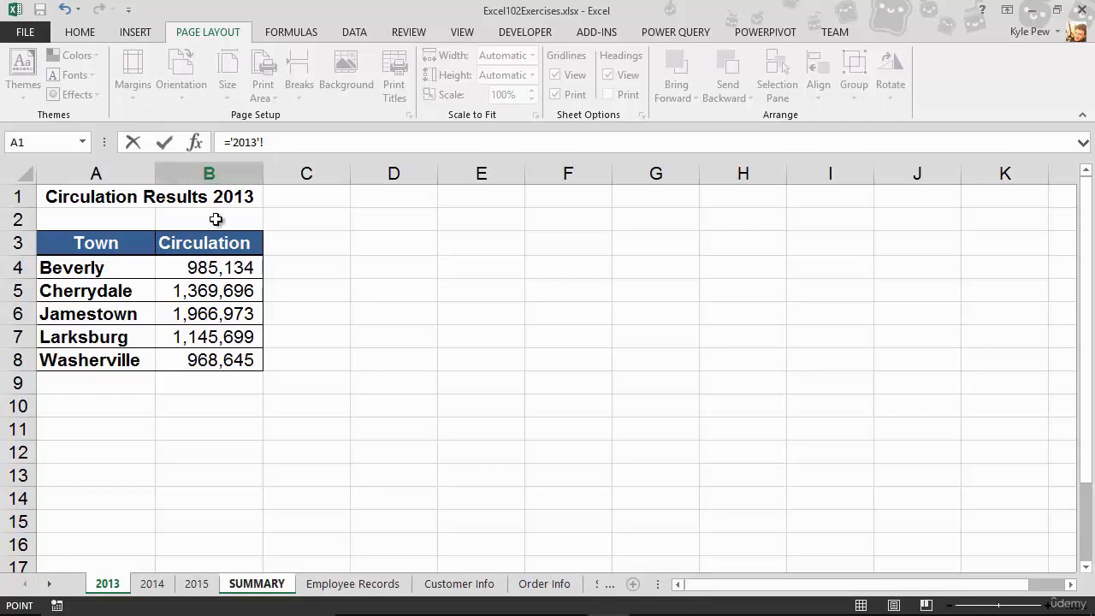
mouse_move(119, 267)
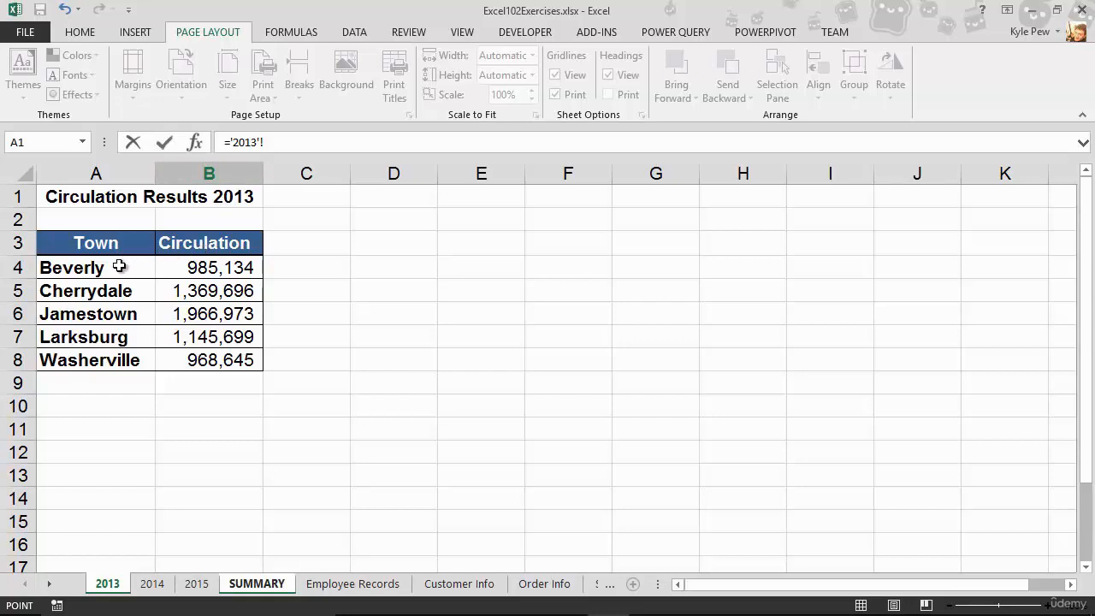
left_click(209, 267)
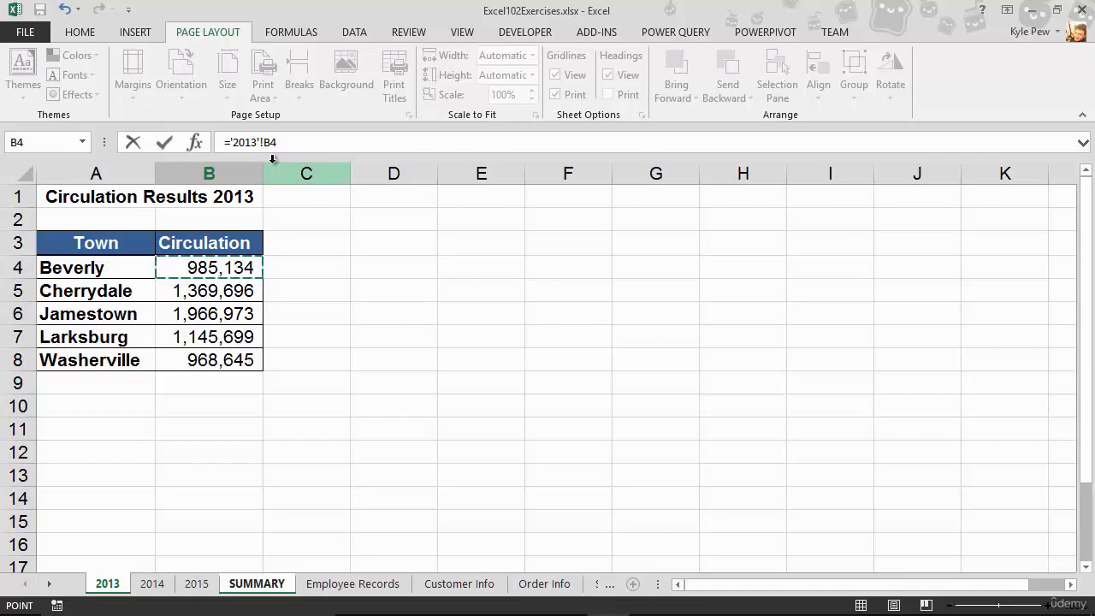
type("+")
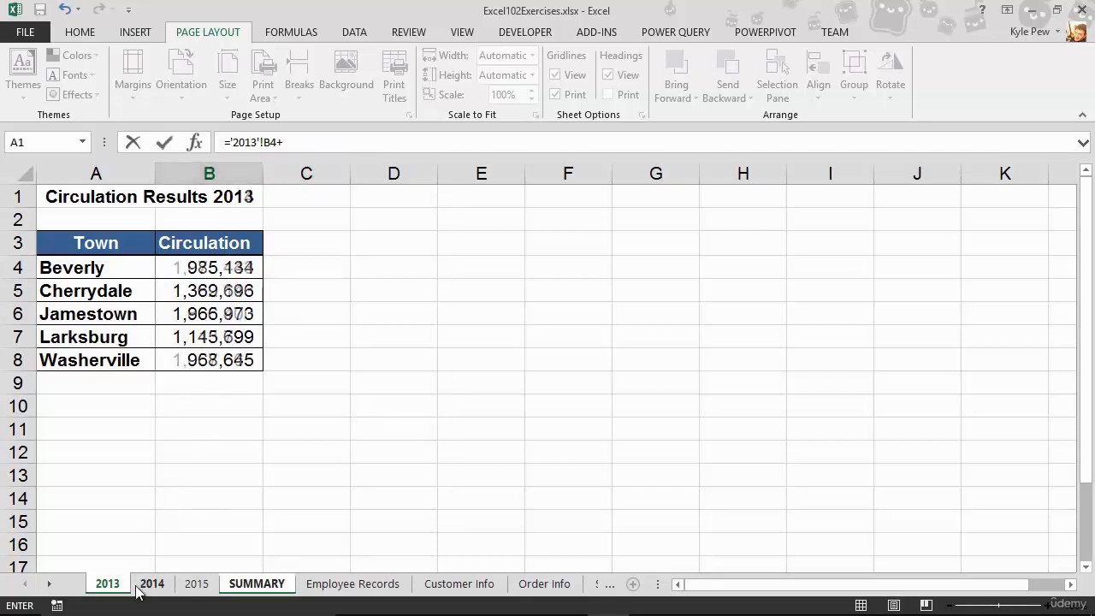
Step: Add the 2014 and 2015 B4 references and enter the formula, giving 3,245,998
left_click(151, 583)
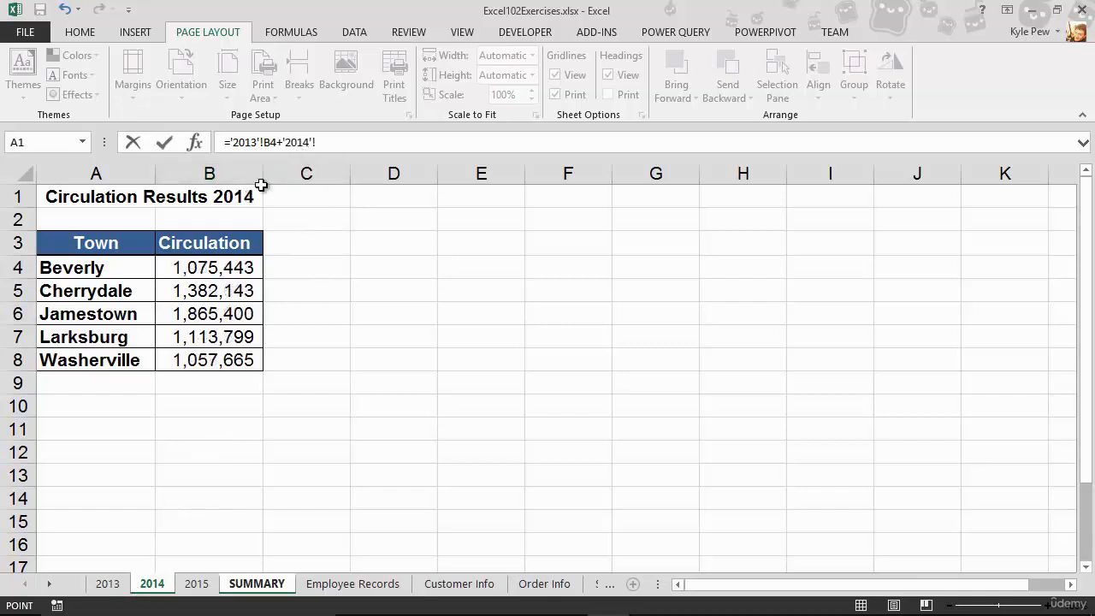
left_click(209, 267)
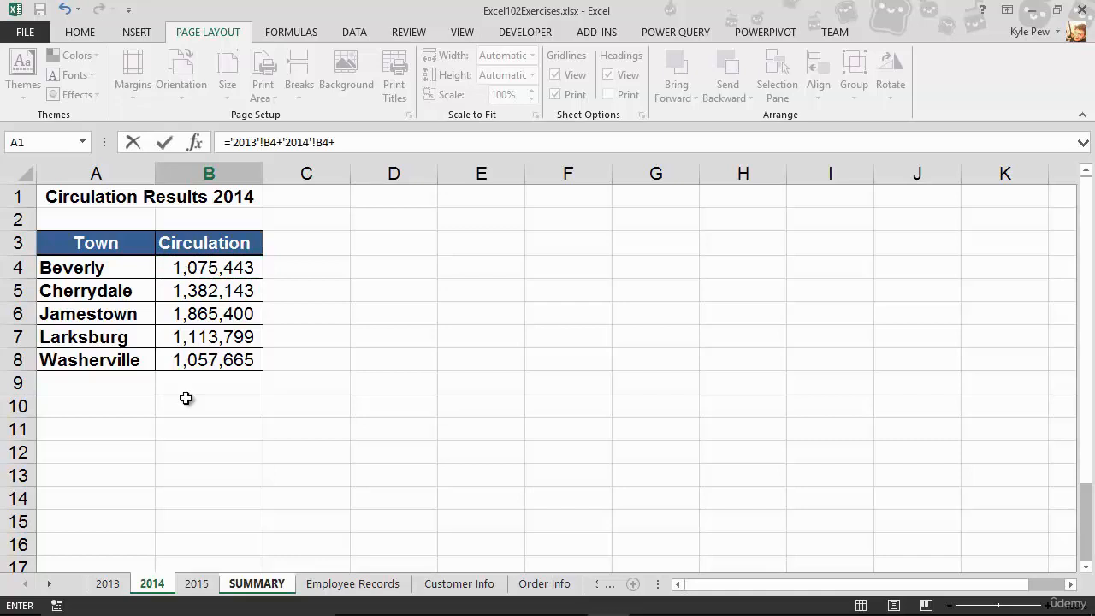
left_click(195, 584)
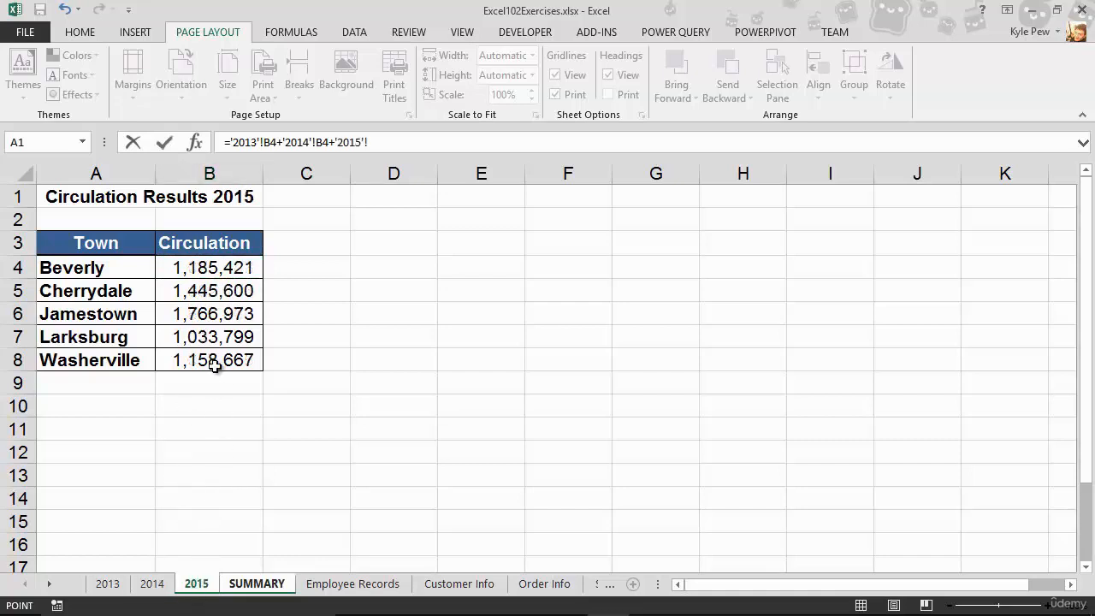
left_click(209, 267)
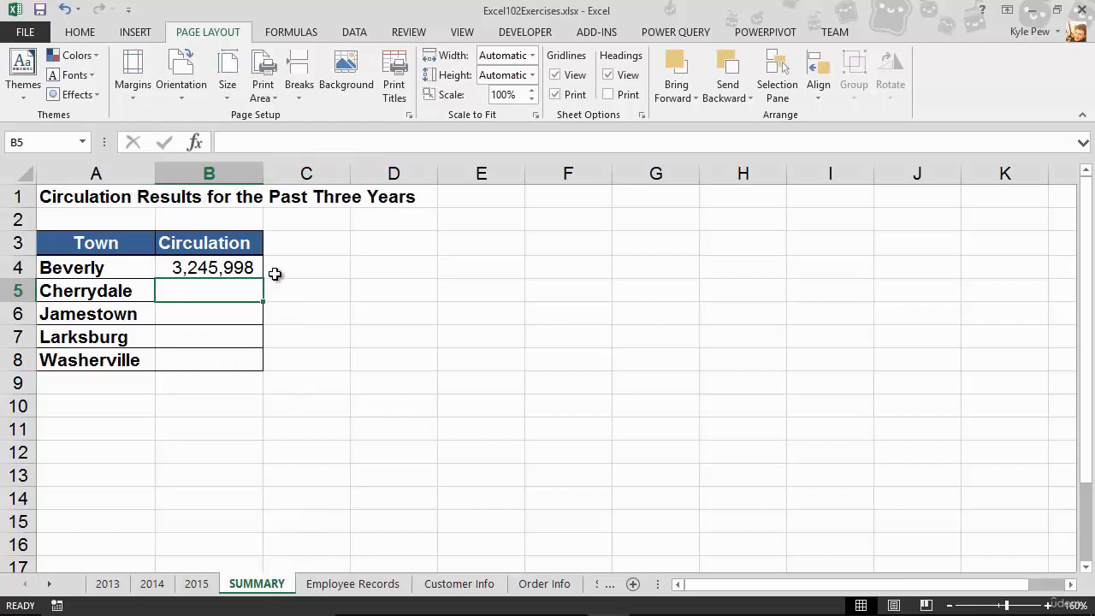
left_click(306, 267)
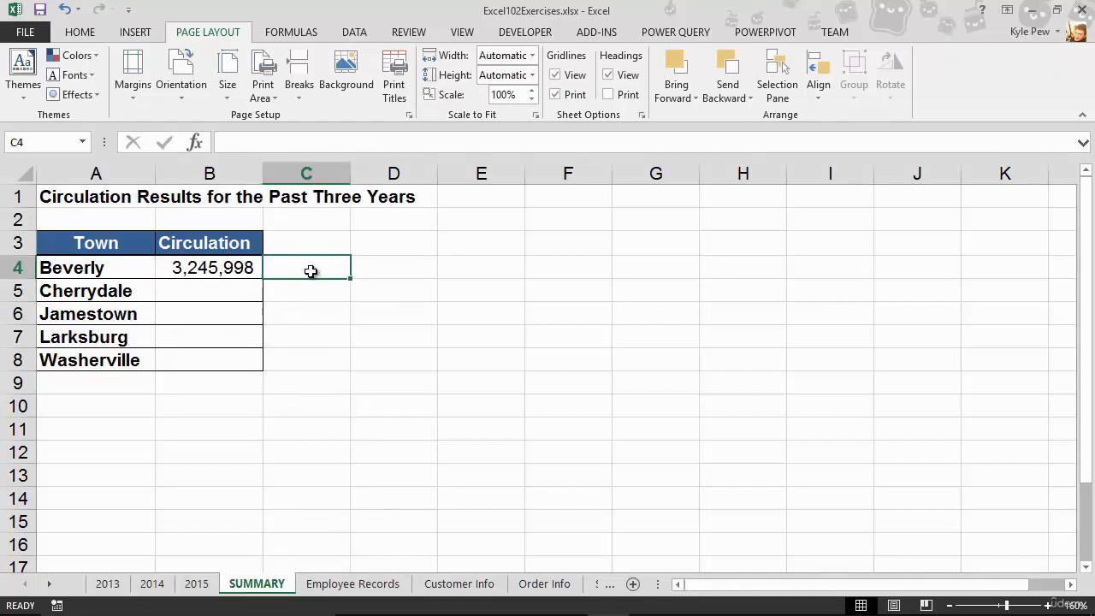